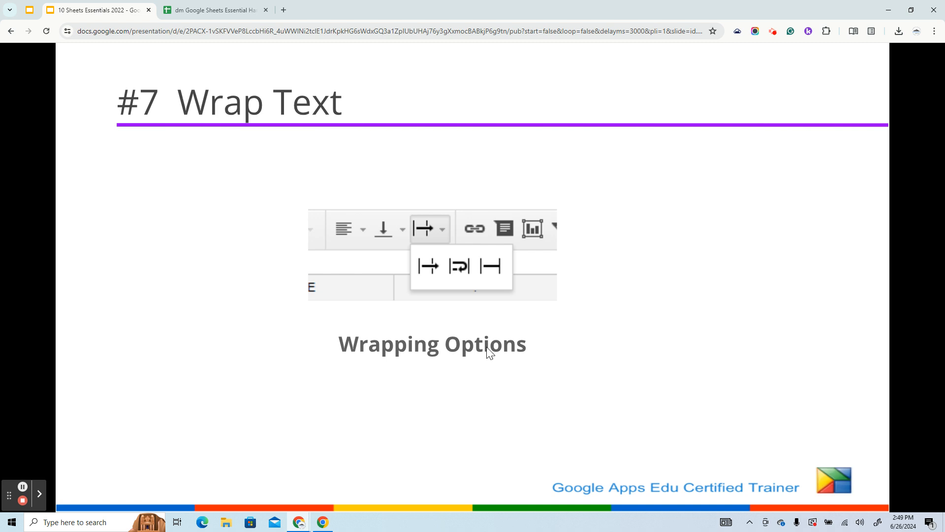
mouse_move(359, 227)
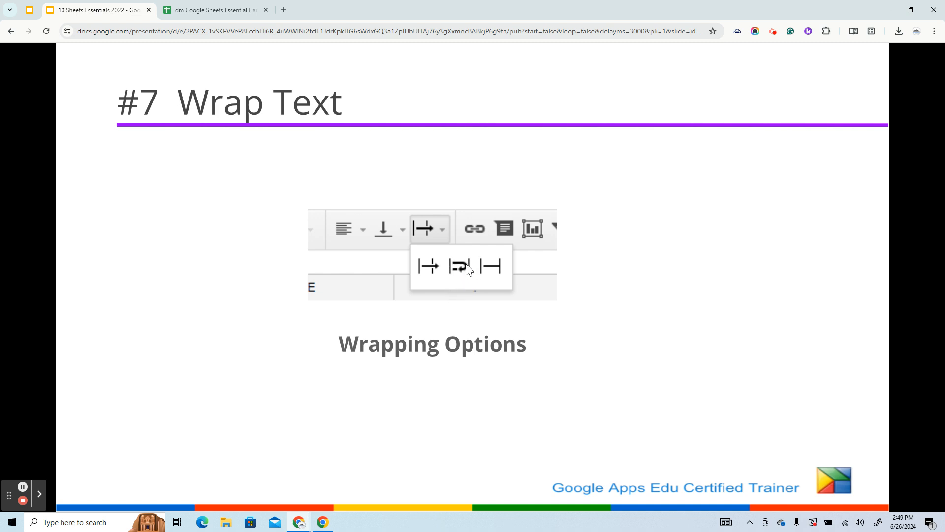
Step: Switch to the hands-on workbook, select the Wrap Text sheet and narrow column B
left_click(214, 10)
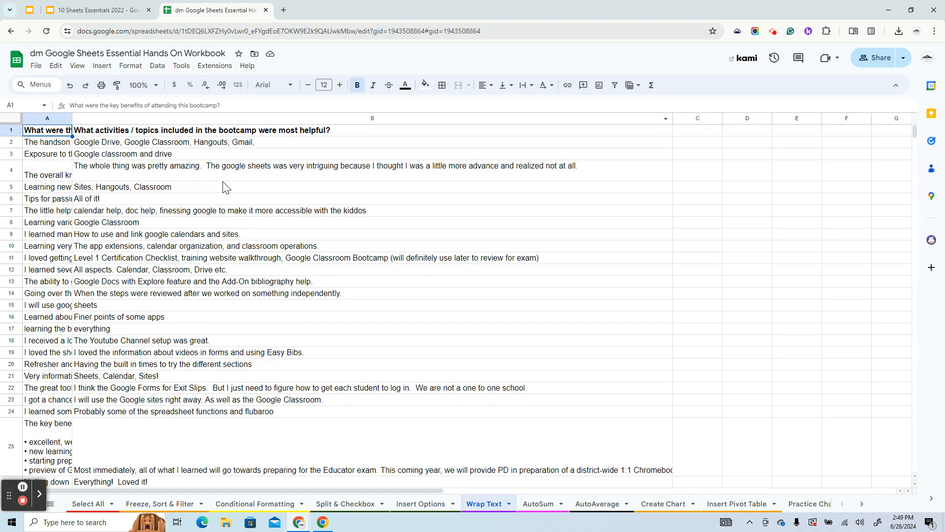
mouse_move(269, 125)
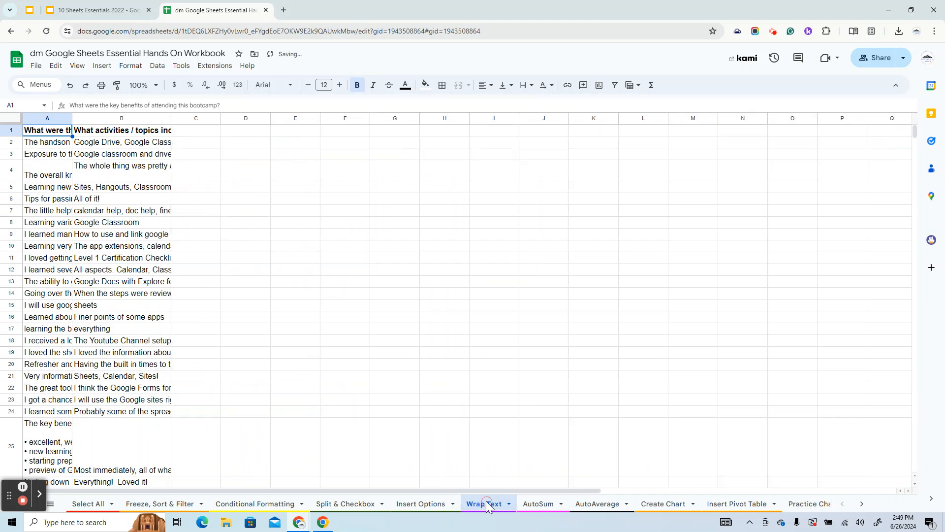
left_click(485, 503)
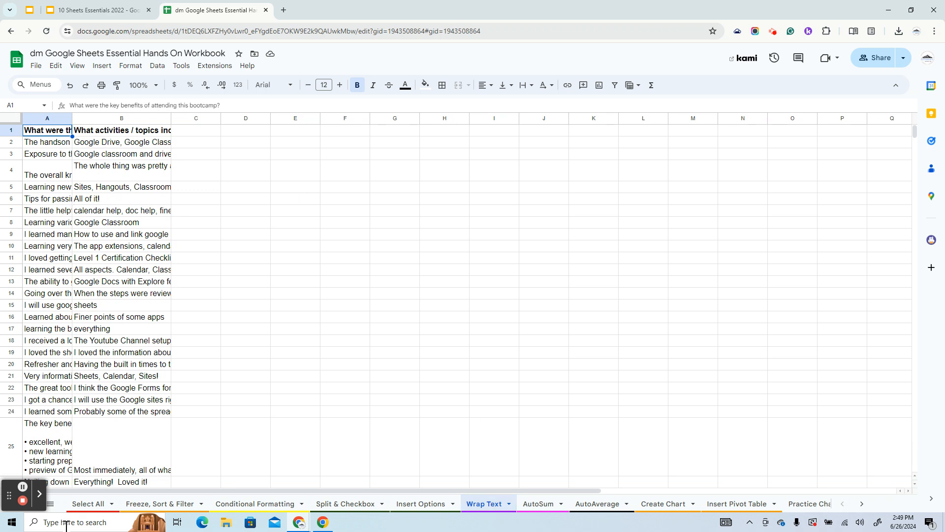
left_click(47, 170)
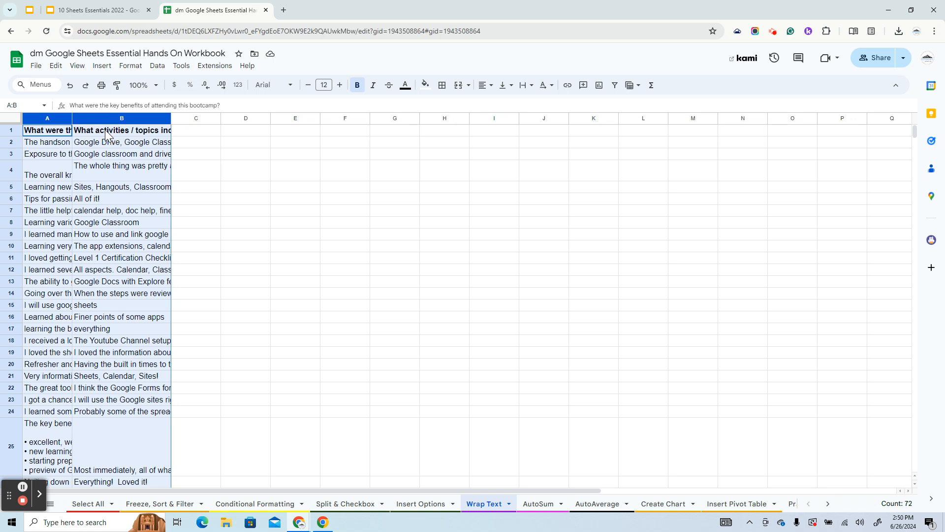
mouse_move(523, 85)
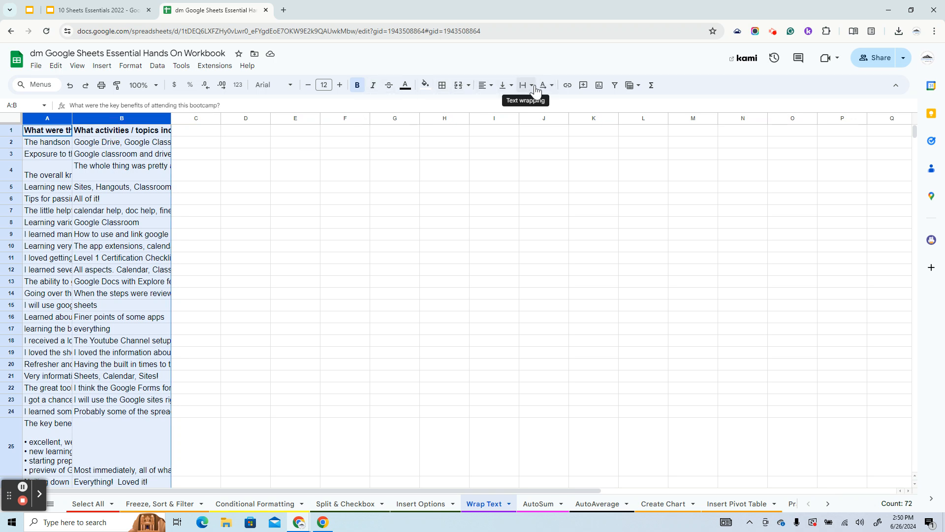
Step: Apply Wrap text wrapping to the selected columns A and B
left_click(522, 85)
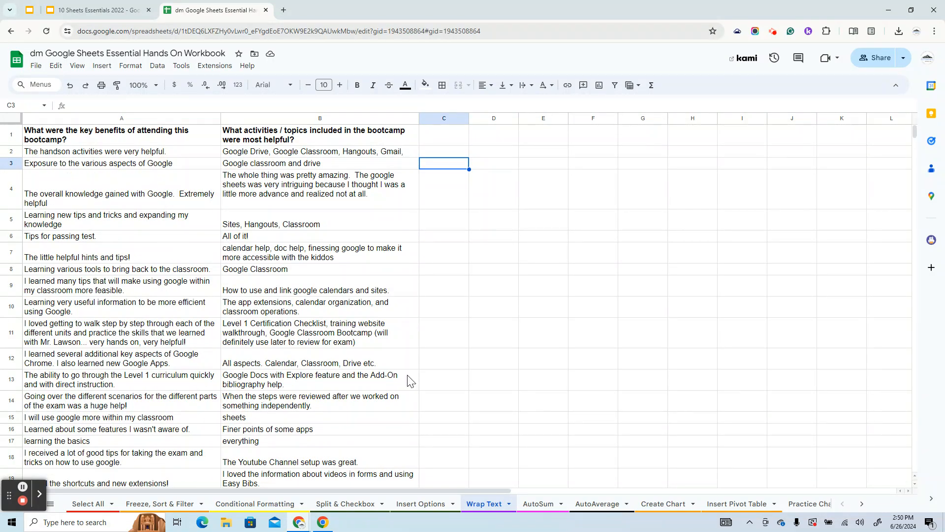
Step: Reopen the Text wrapping dropdown to display the wrapping choices again
left_click(523, 85)
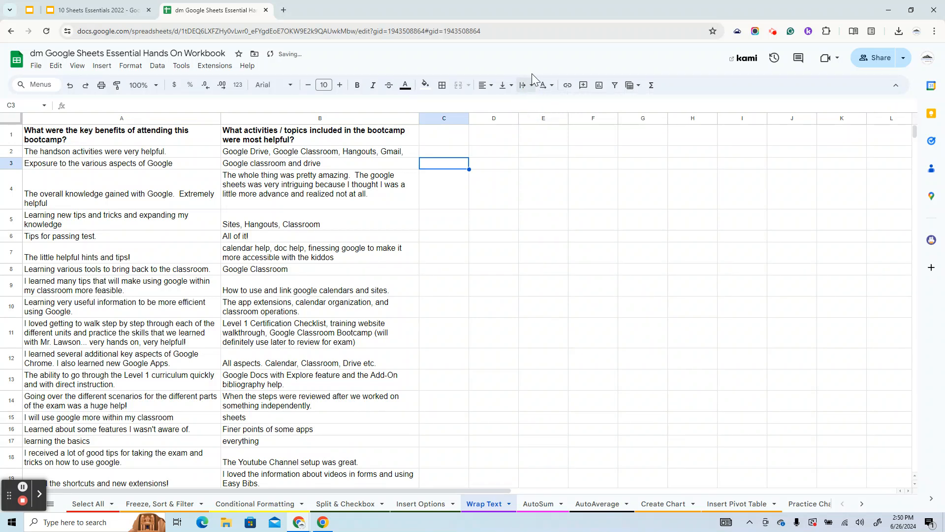
left_click(522, 85)
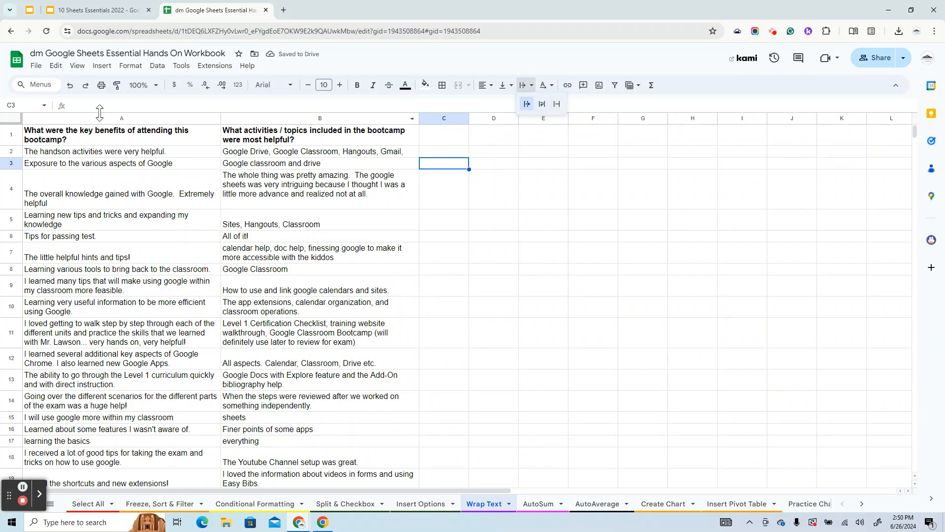
mouse_move(302, 303)
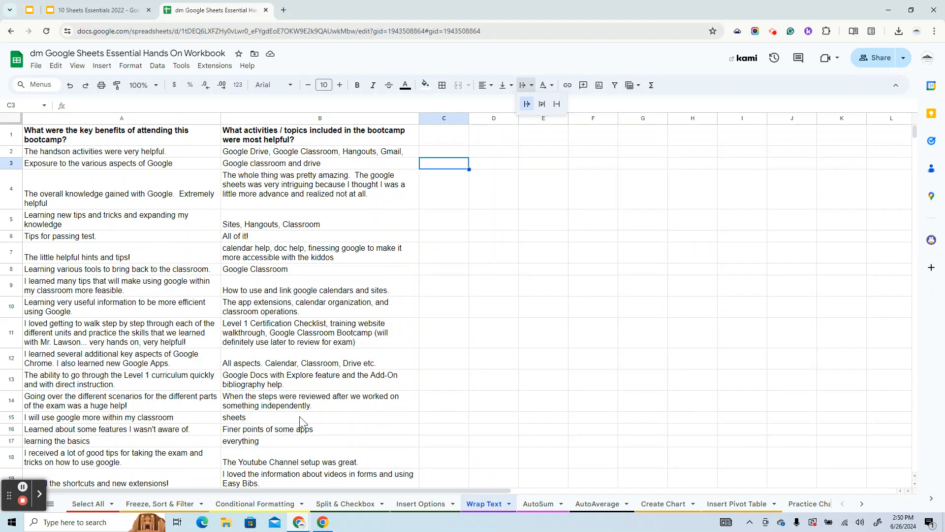
mouse_move(488, 509)
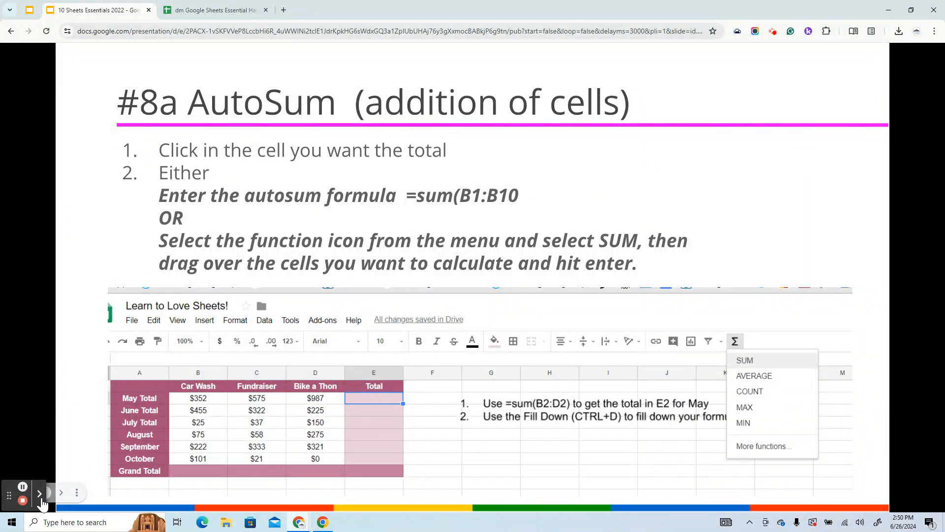
mouse_move(23, 500)
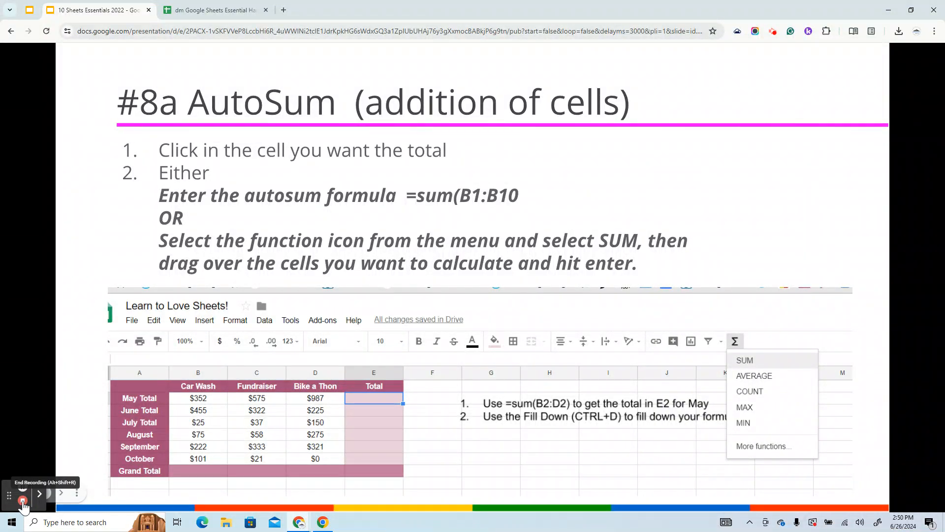